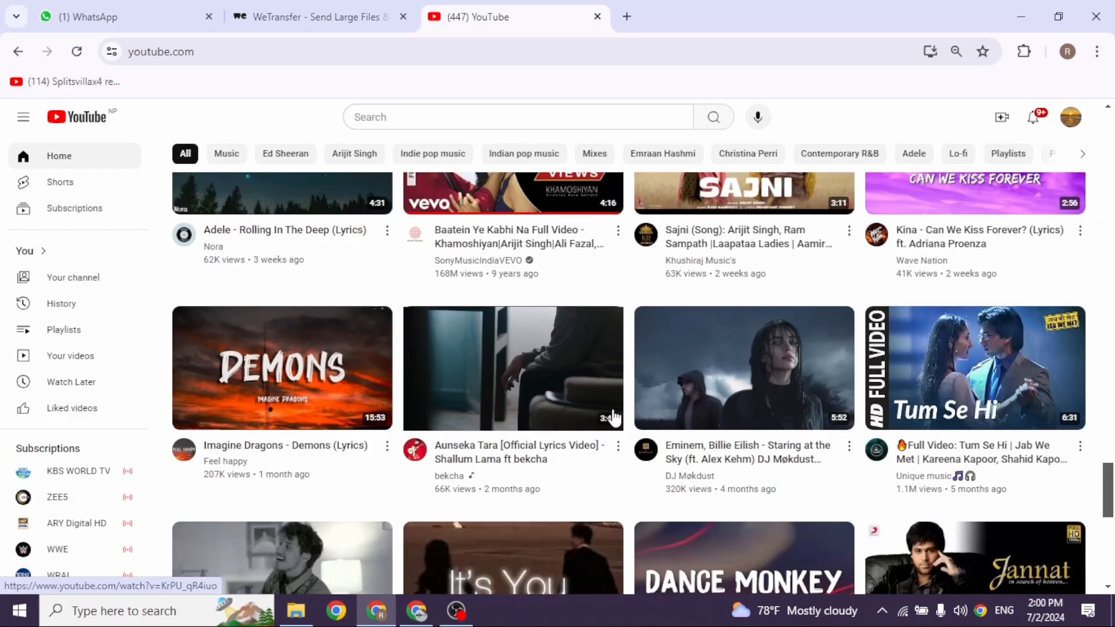
# Step: Scroll through the Chrome Web Store Discover page to browse featured extensions
pyautogui.scroll(-3)
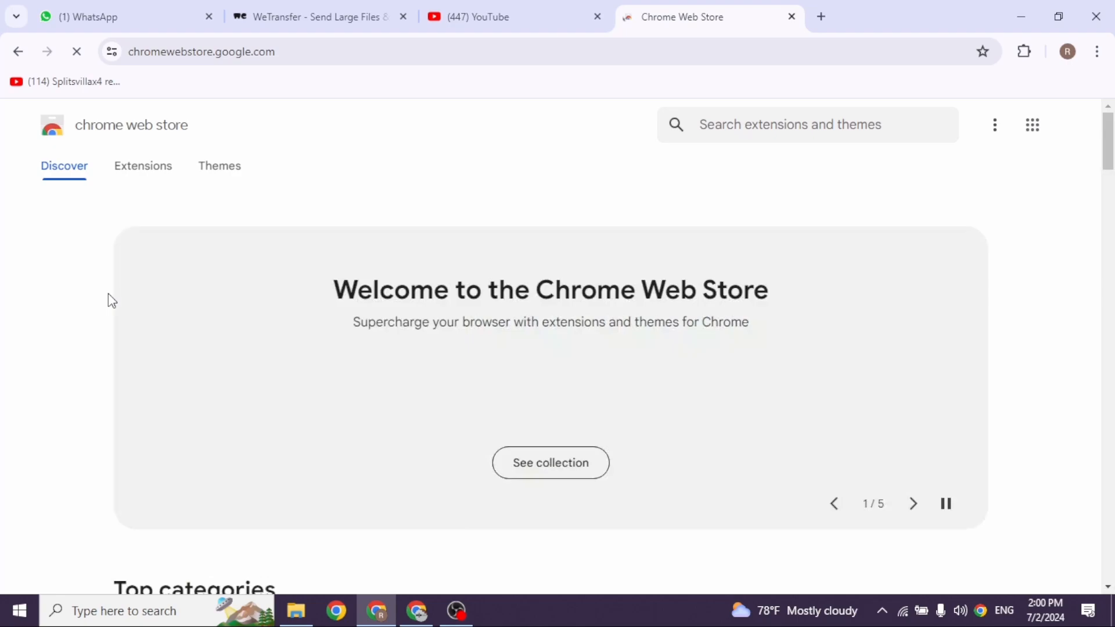
pyautogui.scroll(-3)
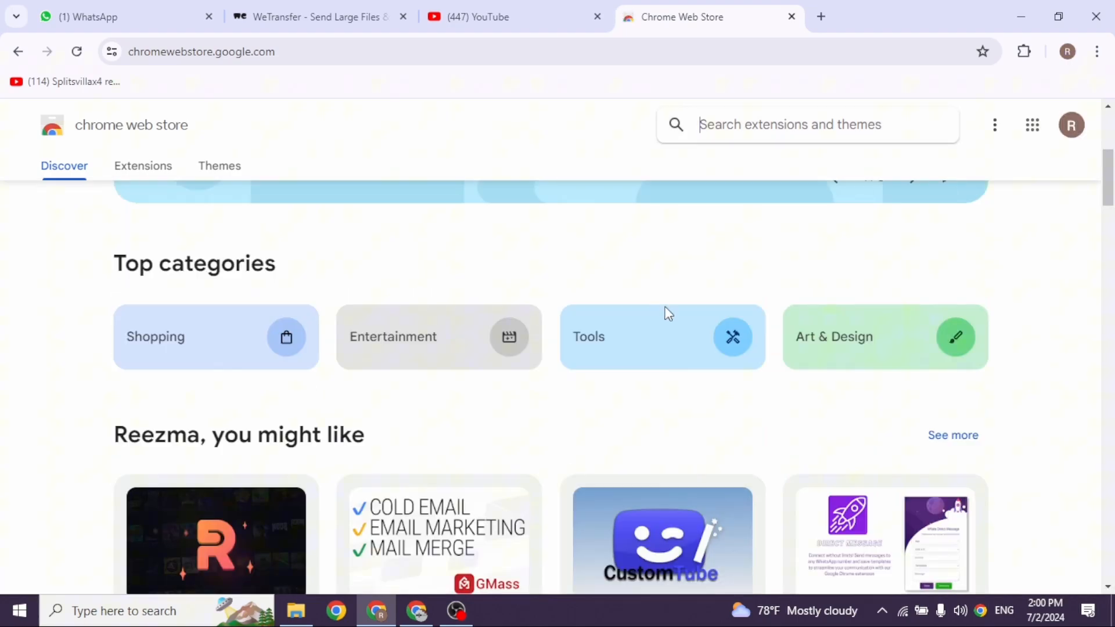
pyautogui.scroll(3)
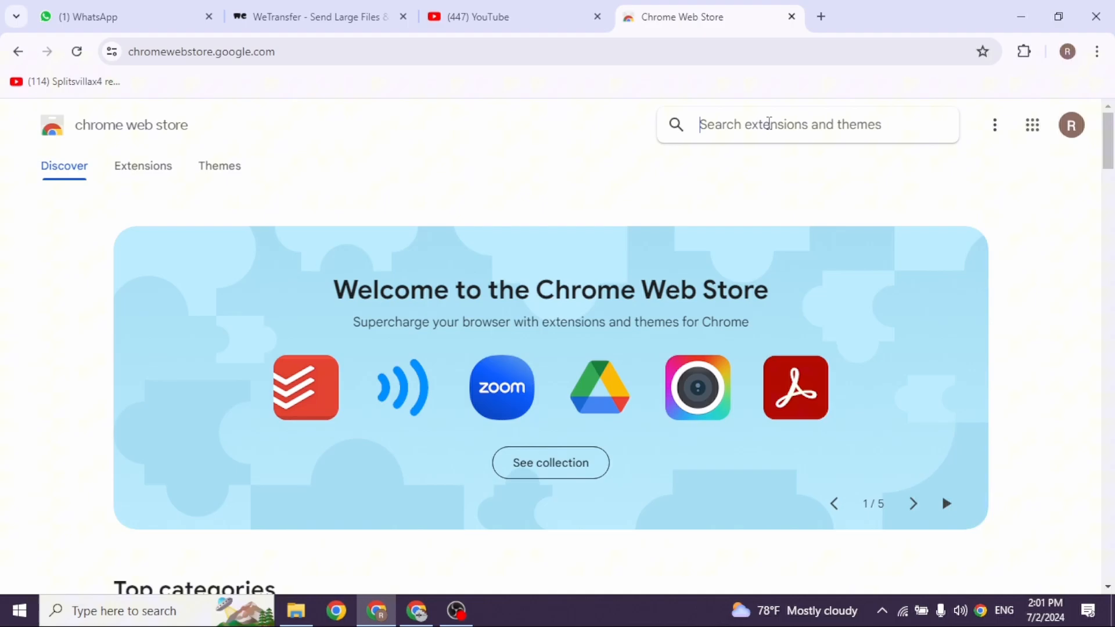
# Step: Search the Chrome Web Store for 'return youtube dislike'
pyautogui.write('return youtube dislike')
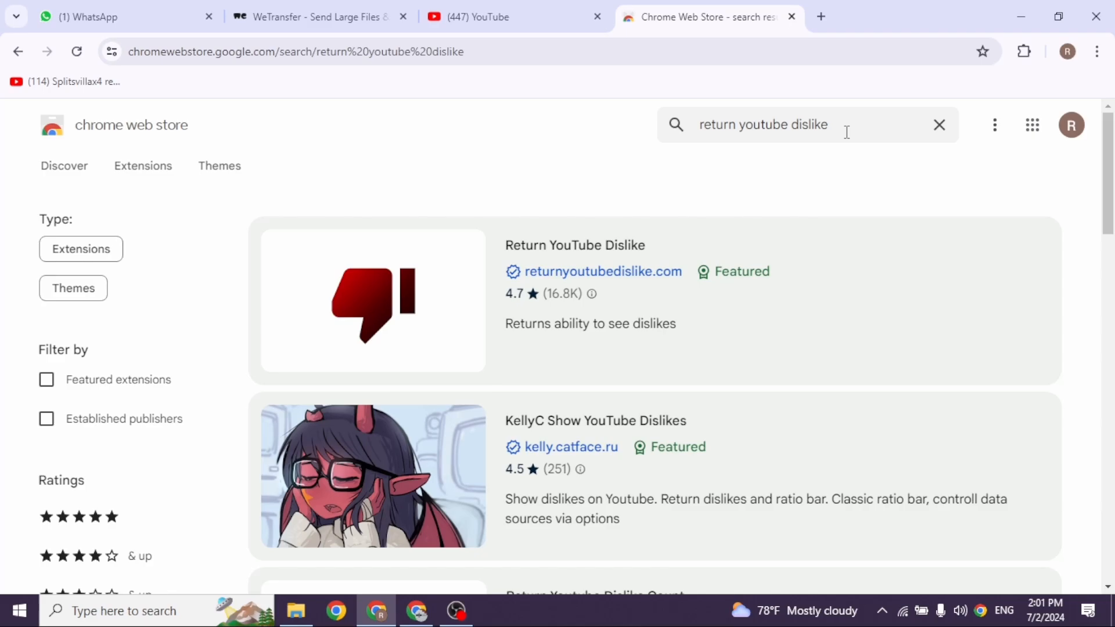
pyautogui.moveTo(375, 300)
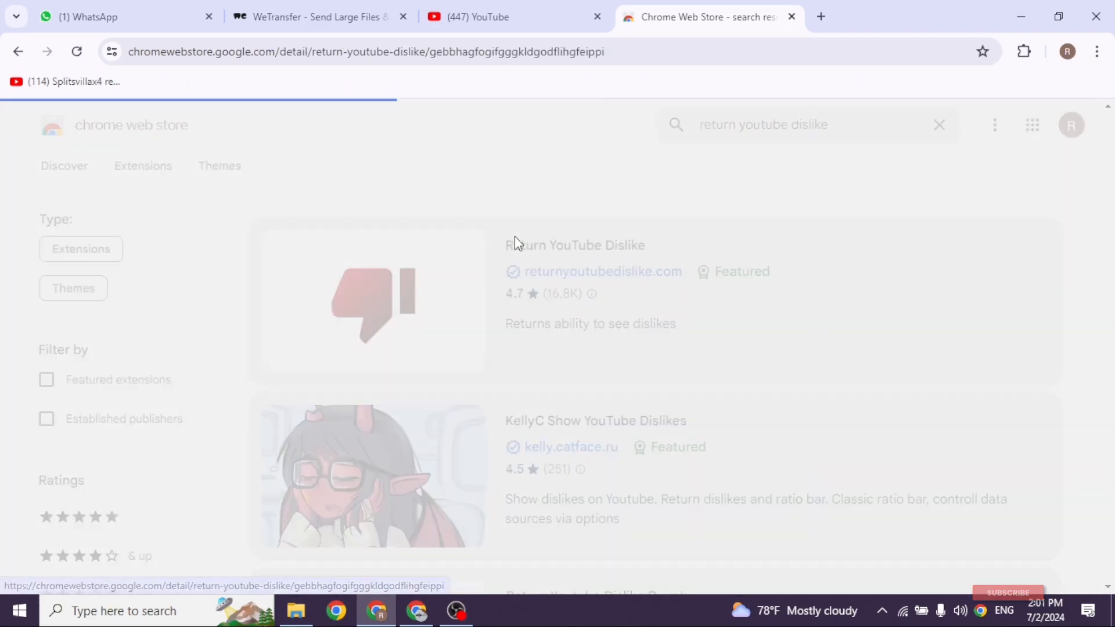
# Step: Add the Return YouTube Dislike extension to Chrome and reload YouTube so it takes effect
pyautogui.click(575, 245)
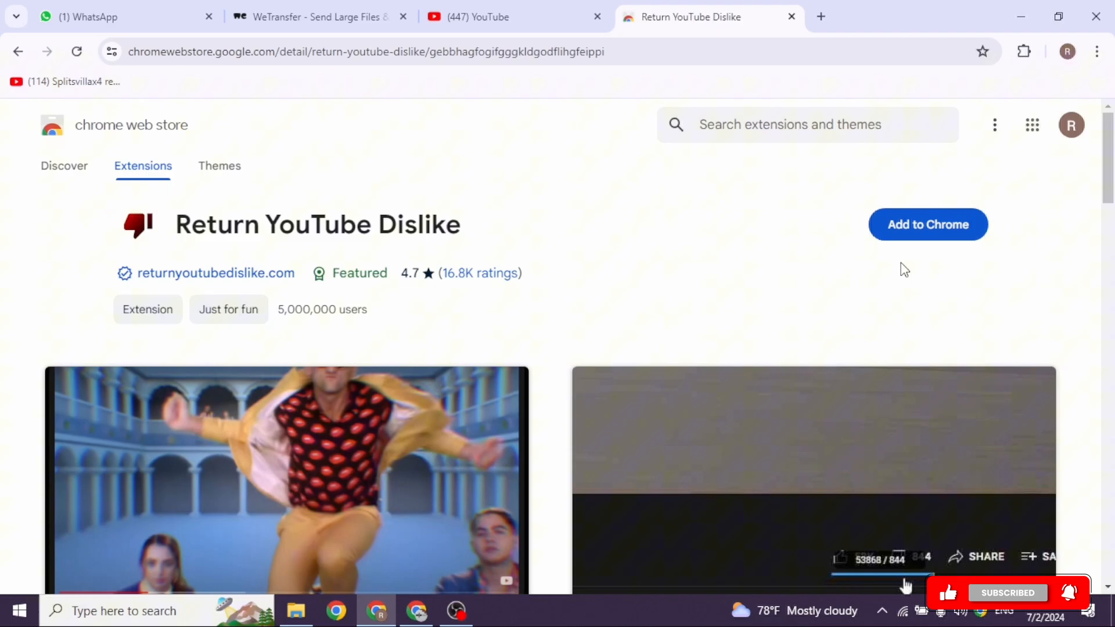
pyautogui.click(927, 224)
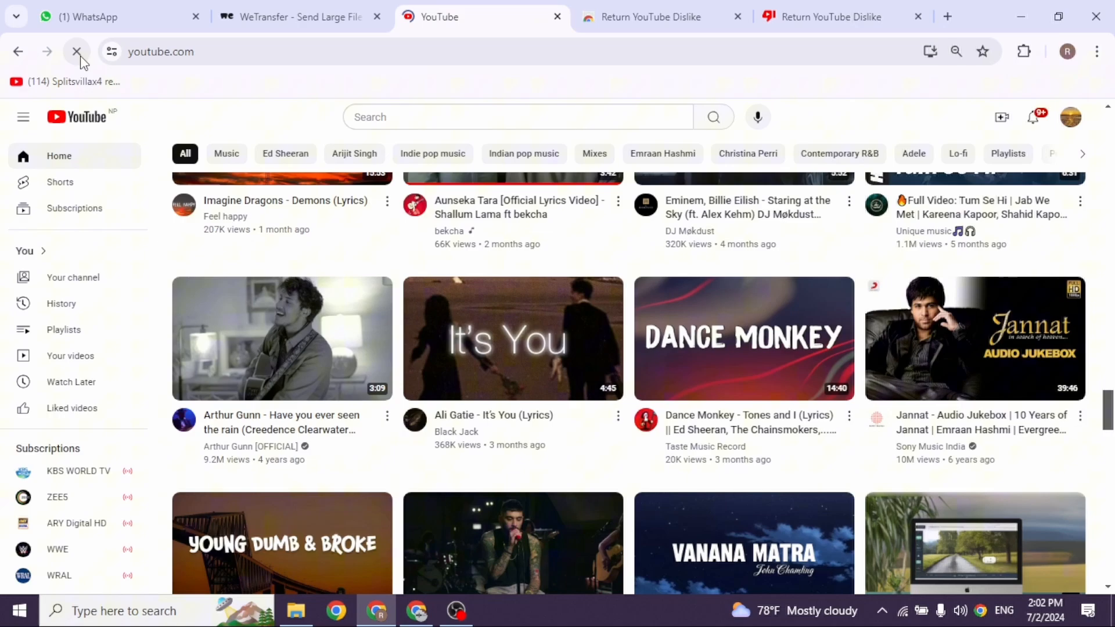
pyautogui.click(77, 51)
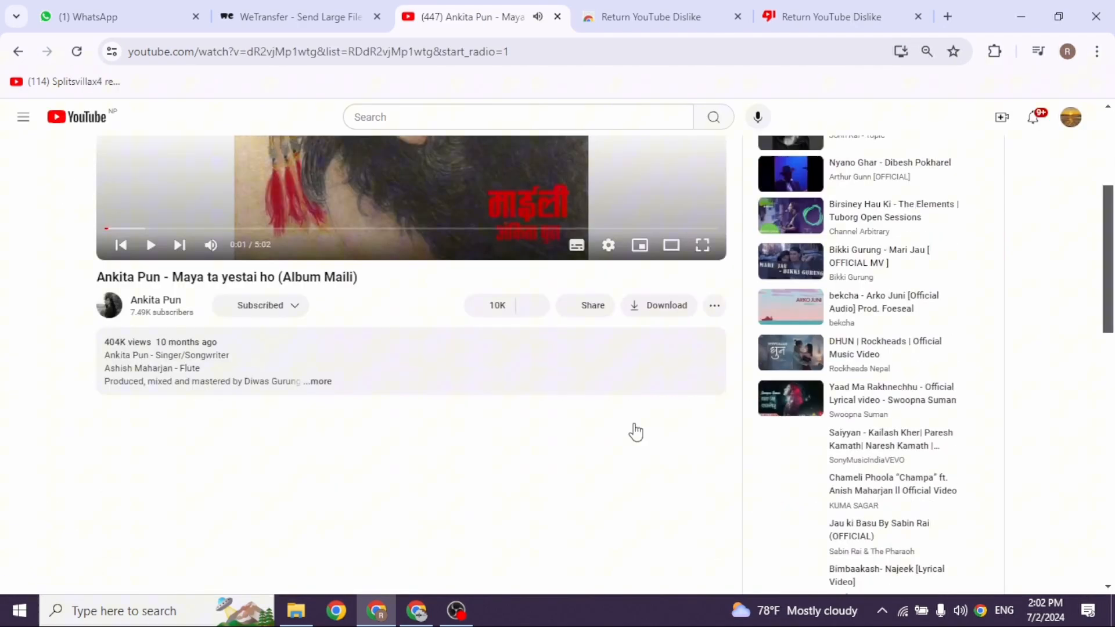
# Step: Scroll below the player to reveal the dislike count of 12 beside the 10K likes
pyautogui.scroll(-3)
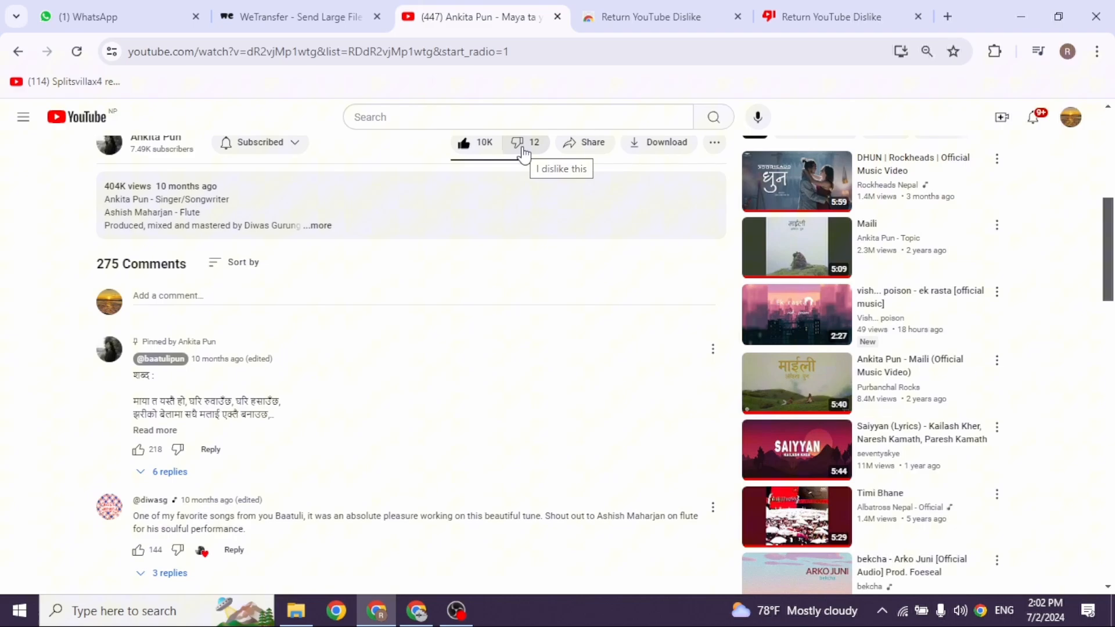
pyautogui.moveTo(524, 154)
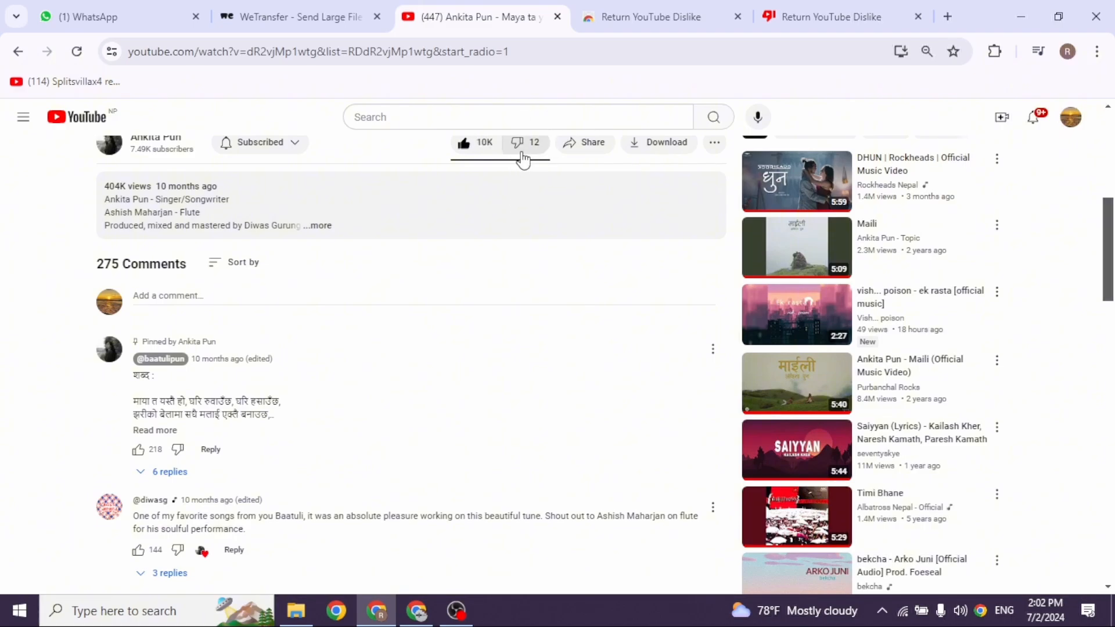